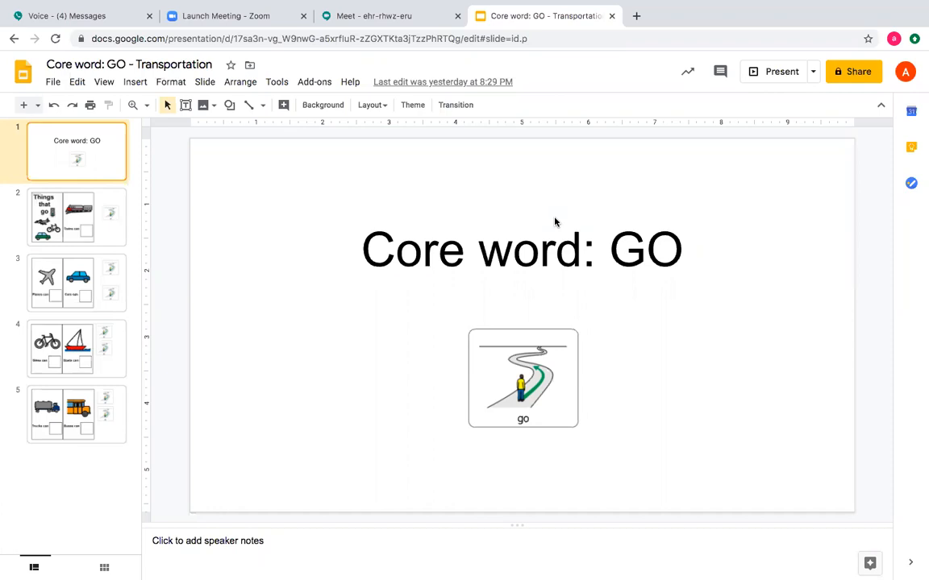
mouse_move(480, 234)
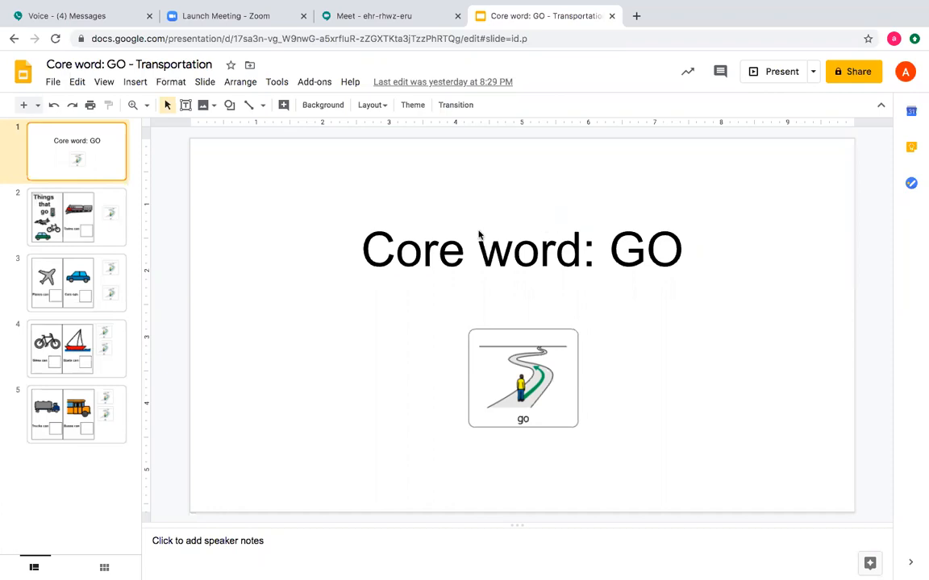
mouse_move(659, 256)
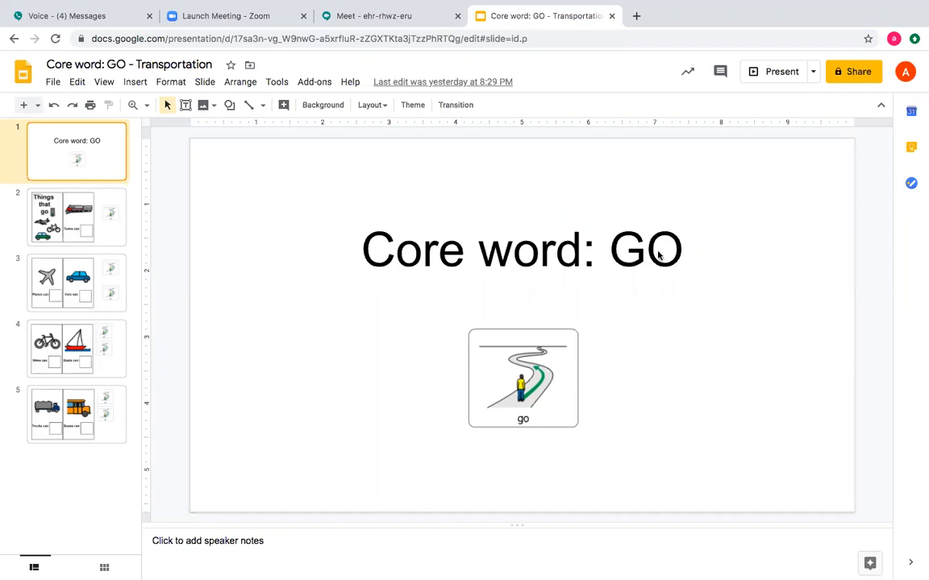
mouse_move(215, 306)
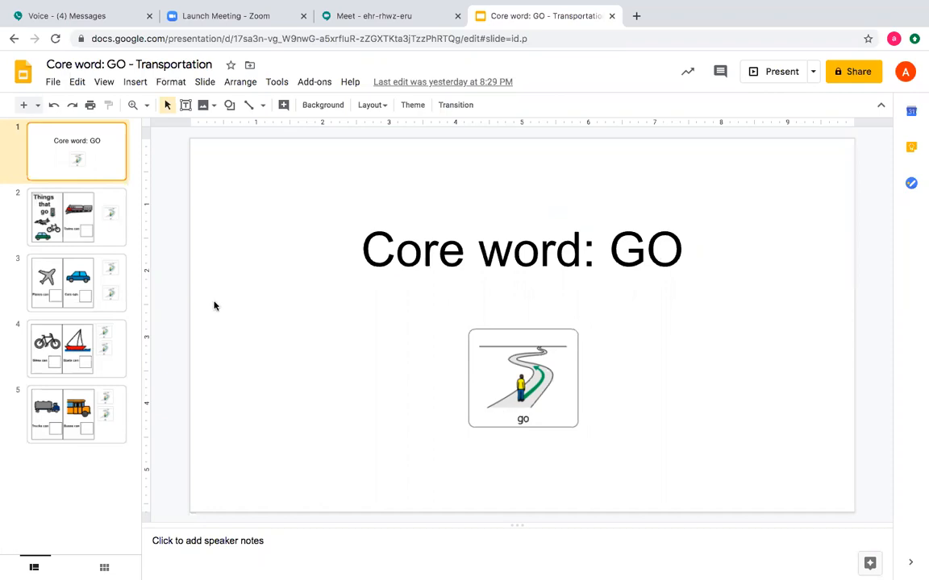
Go to slide 2, the train slide with the empty 'Trains can' box.
left_click(77, 217)
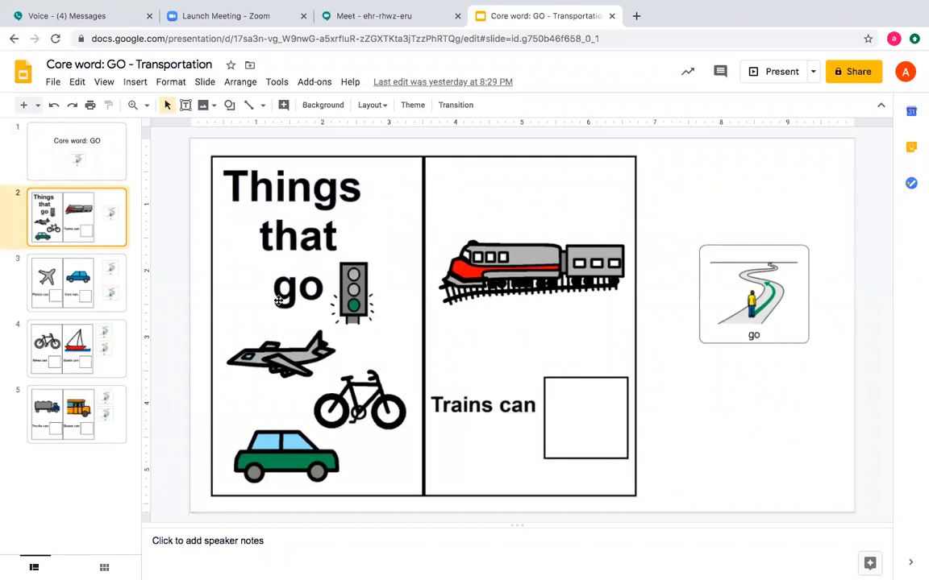
mouse_move(528, 292)
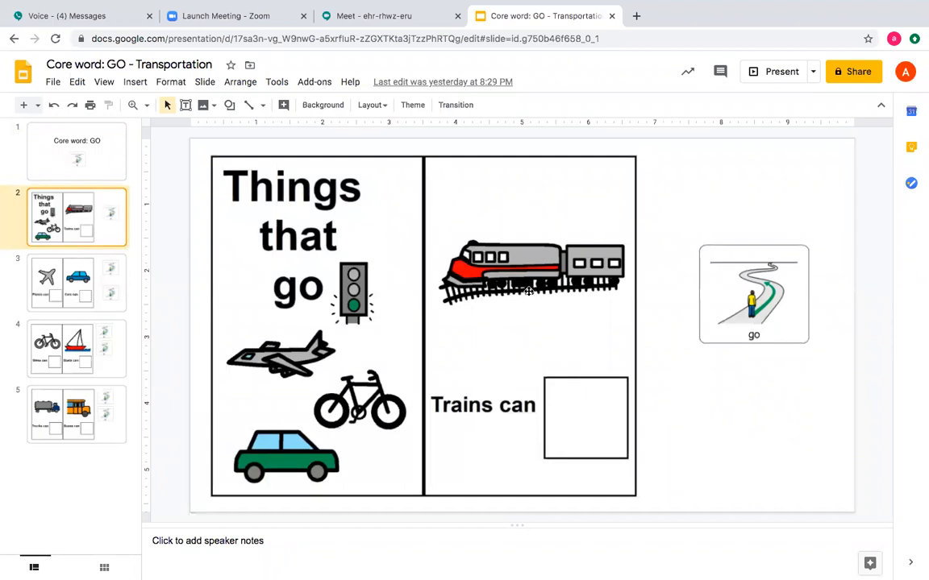
mouse_move(348, 410)
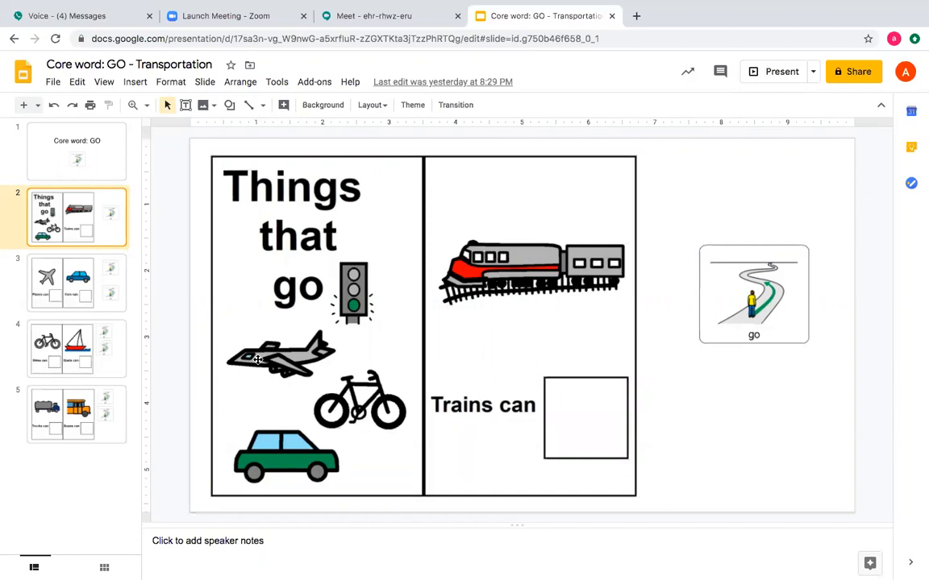
mouse_move(845, 316)
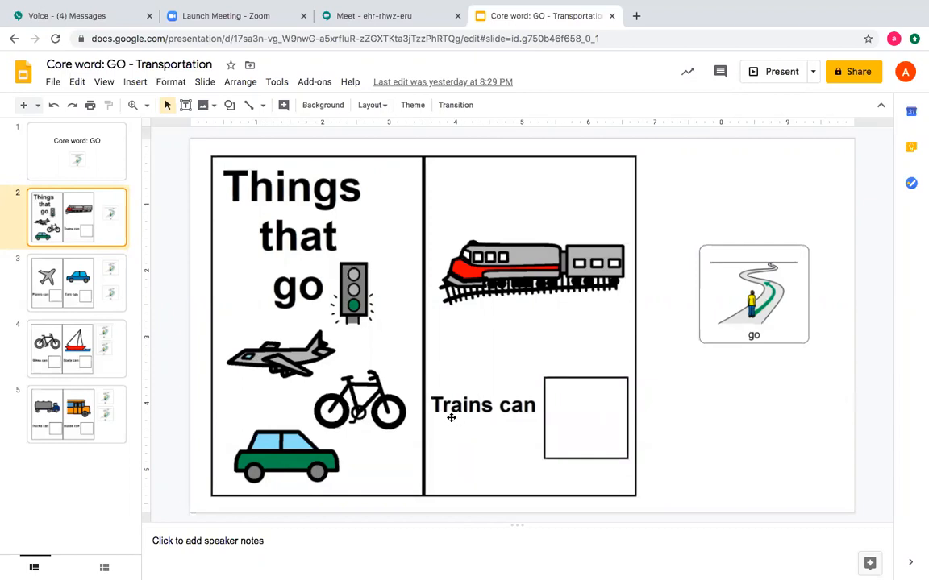
Drag the go card into the 'Trains can' box, then switch to slide 3.
left_click(753, 295)
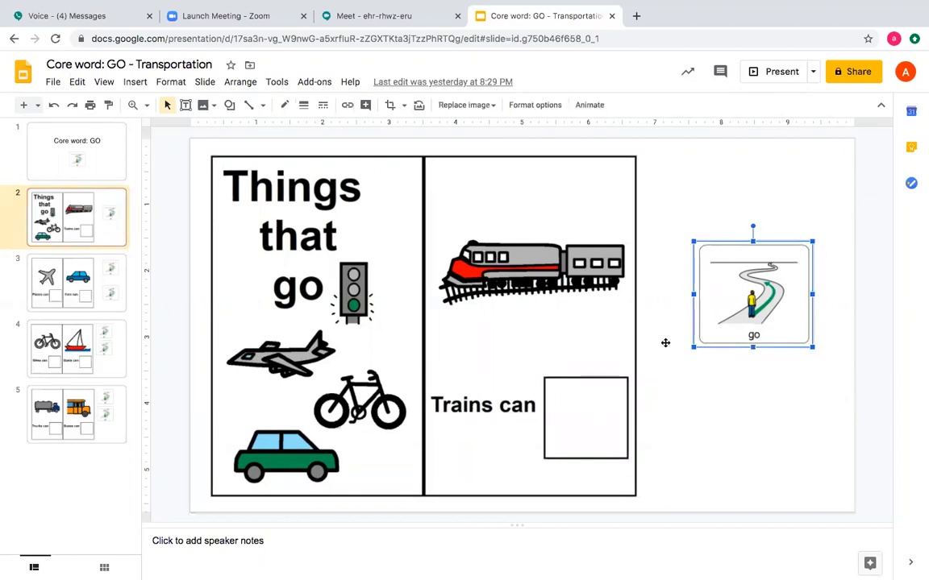
left_click_drag(753, 294, 632, 379)
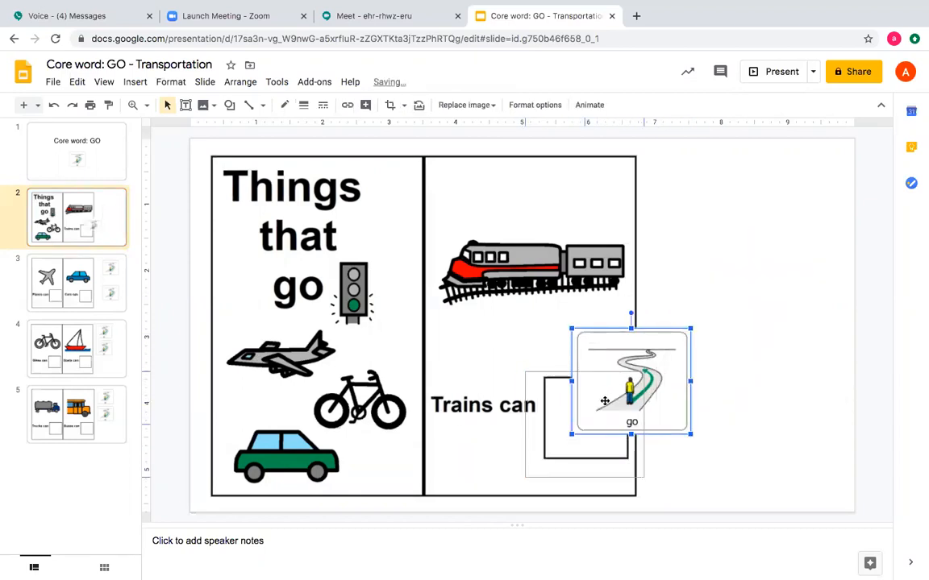
left_click_drag(631, 379, 598, 420)
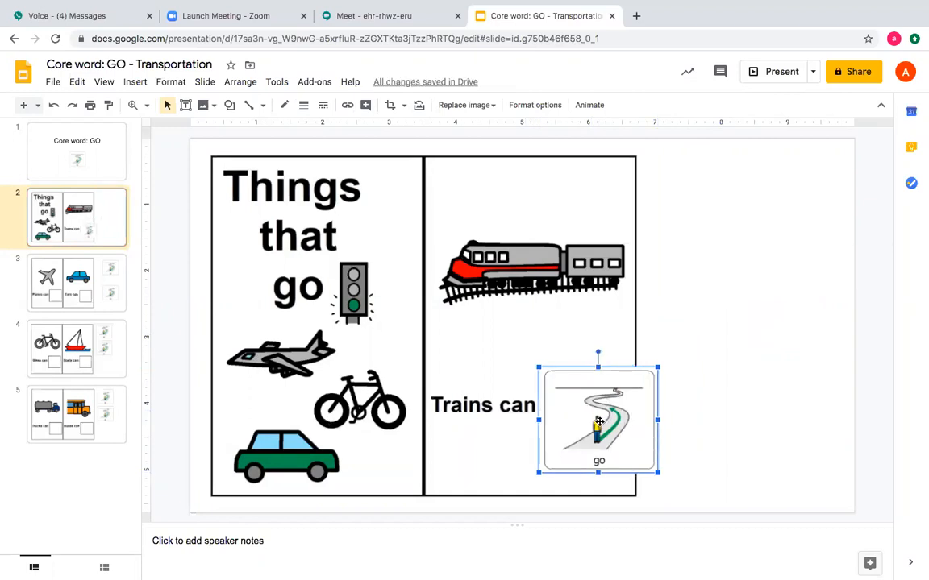
left_click(77, 282)
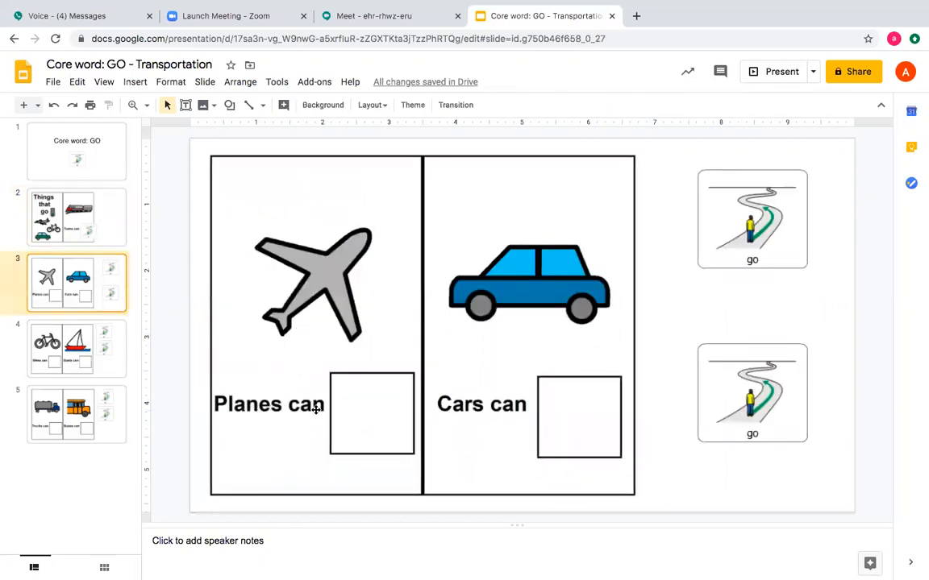
mouse_move(748, 179)
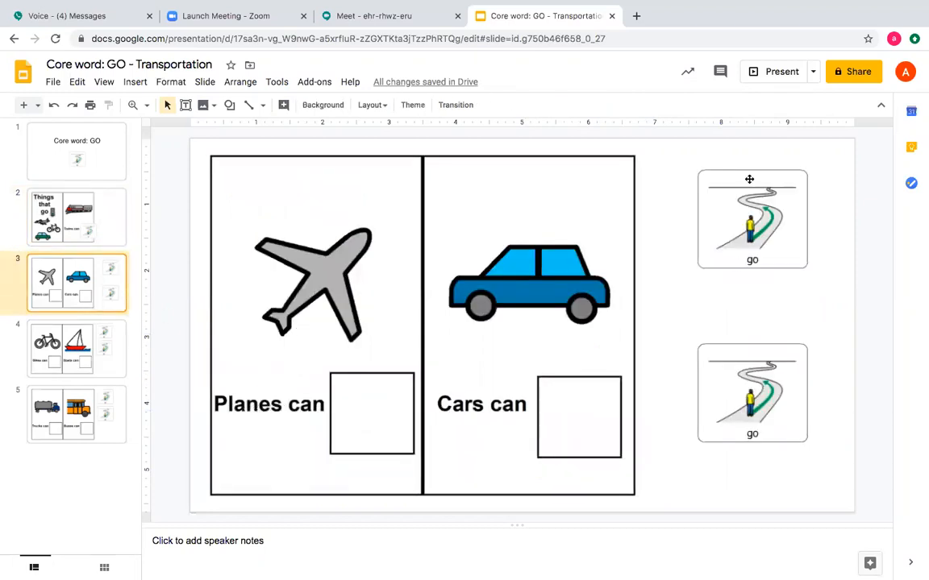
Drop the upper and lower go cards into the 'Planes can' and 'Cars can' boxes, then open slide 4.
left_click(751, 217)
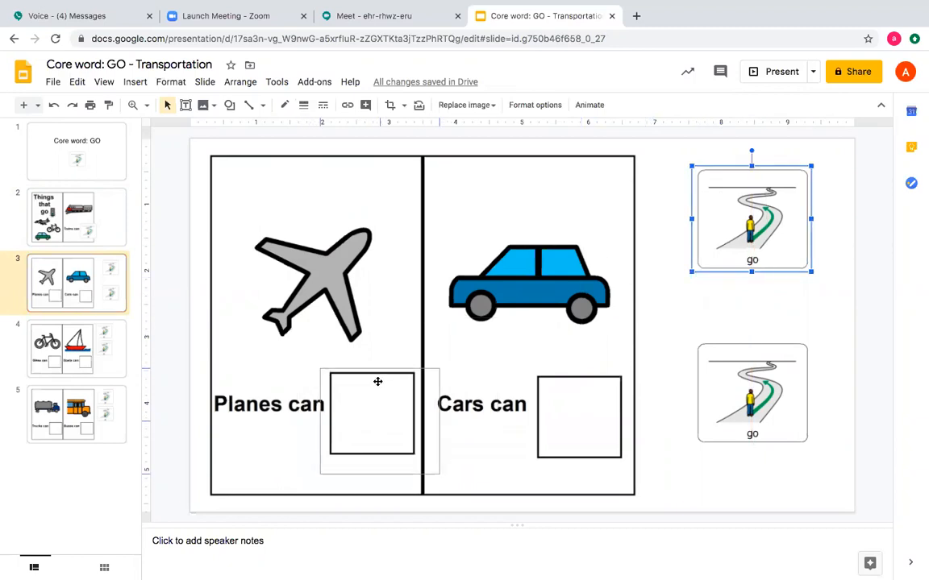
left_click_drag(751, 218, 382, 417)
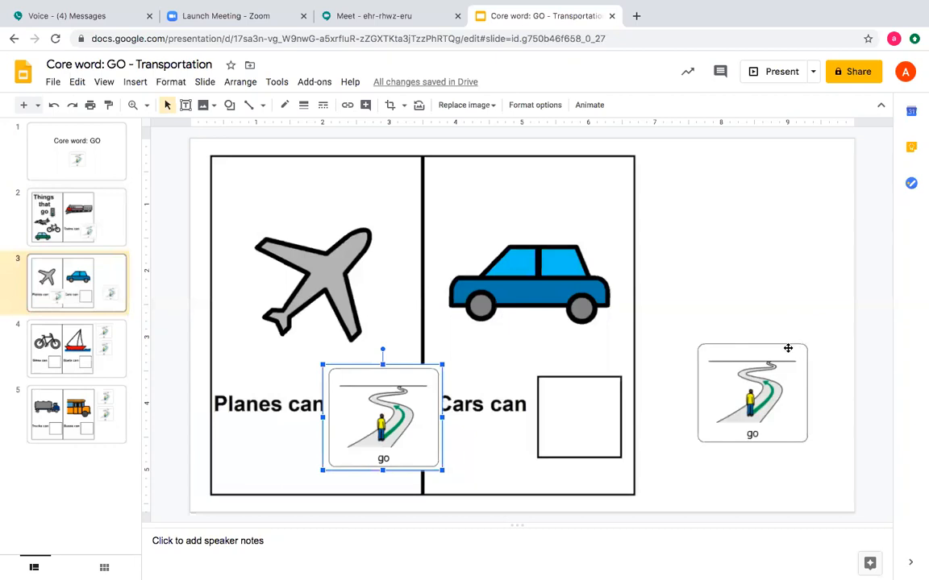
left_click(751, 392)
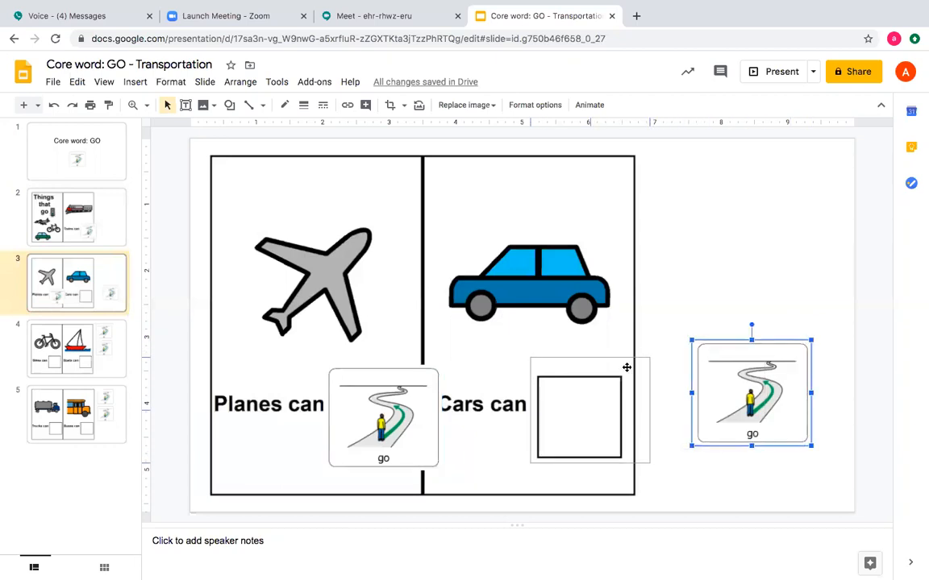
left_click_drag(750, 392, 589, 410)
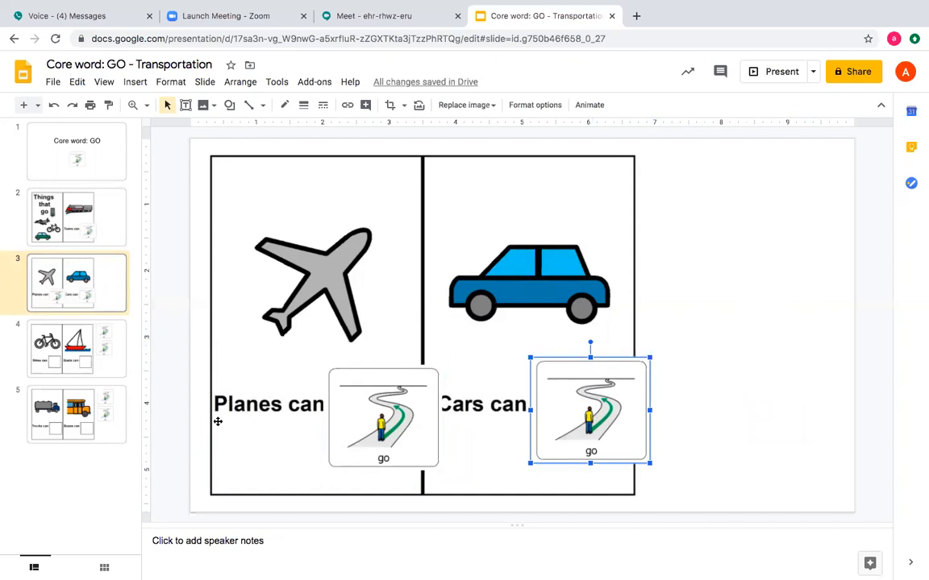
mouse_move(361, 441)
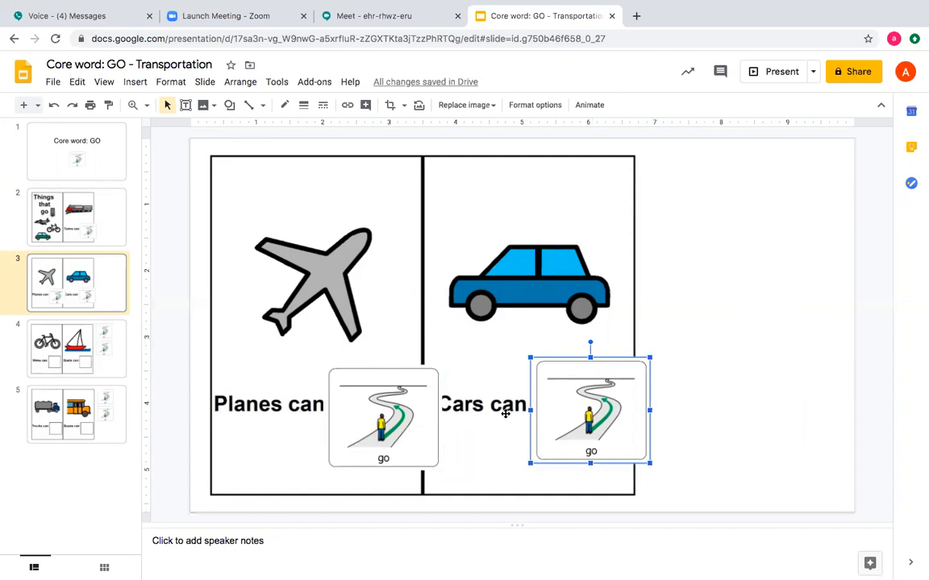
mouse_move(434, 418)
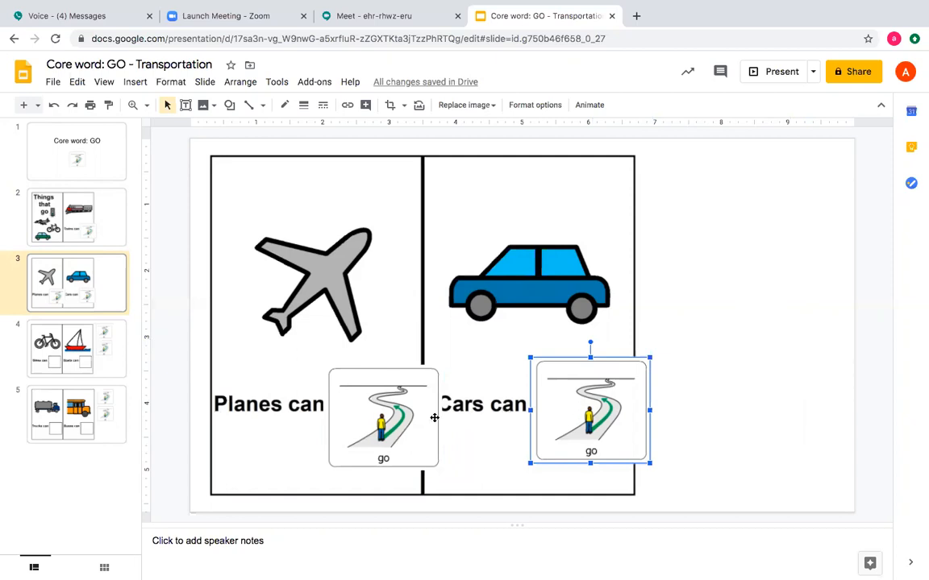
left_click(76, 349)
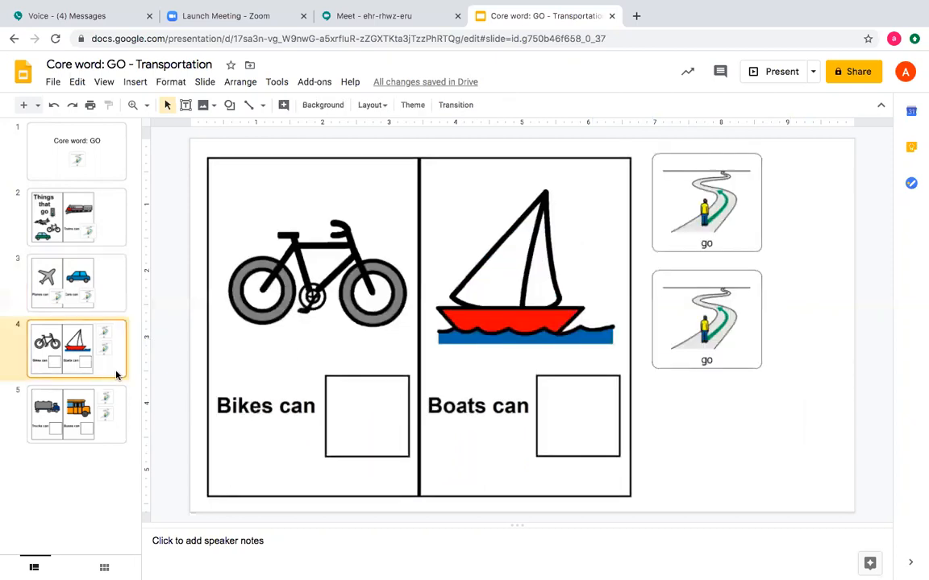
mouse_move(280, 395)
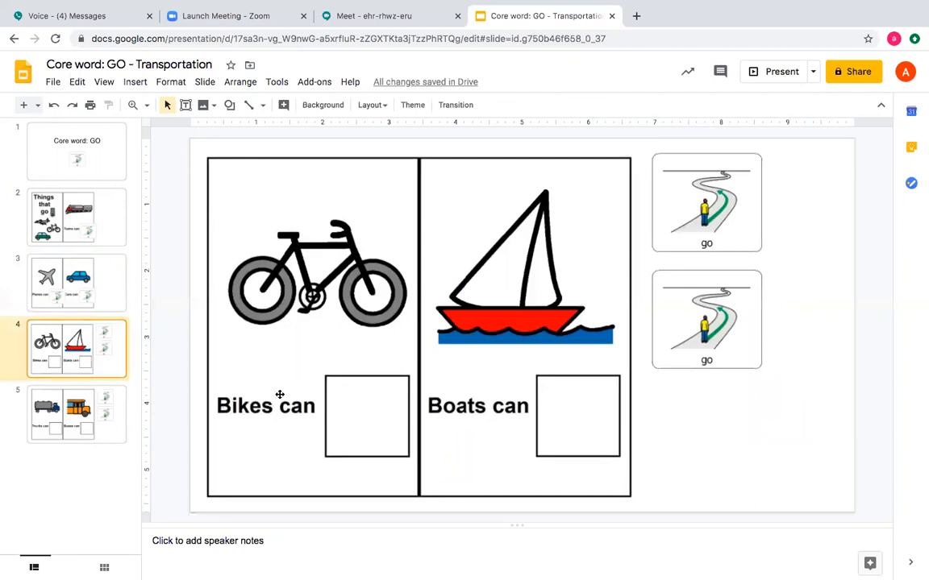
mouse_move(625, 263)
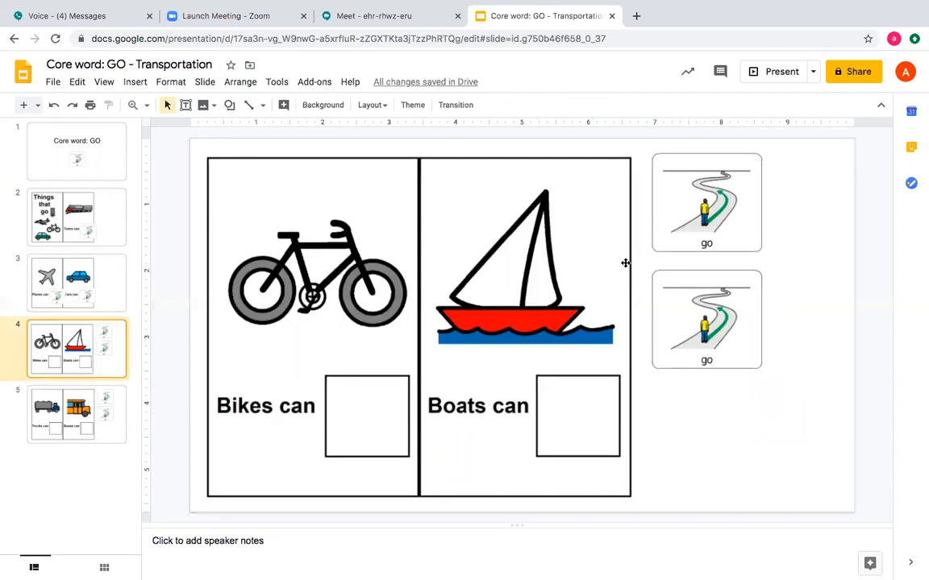
mouse_move(661, 221)
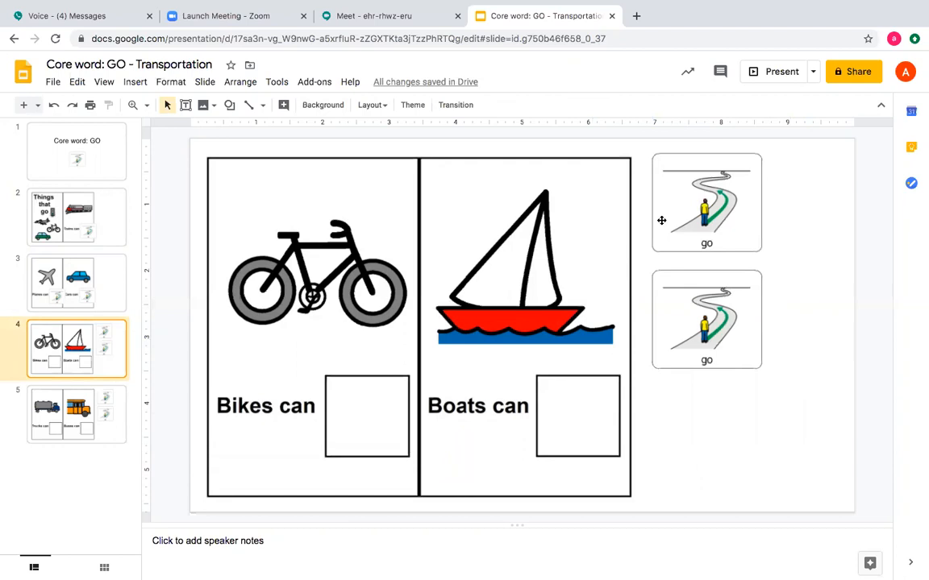
Place go cards over the 'Bikes can' and 'Boats can' boxes, then open slide 5.
left_click(707, 202)
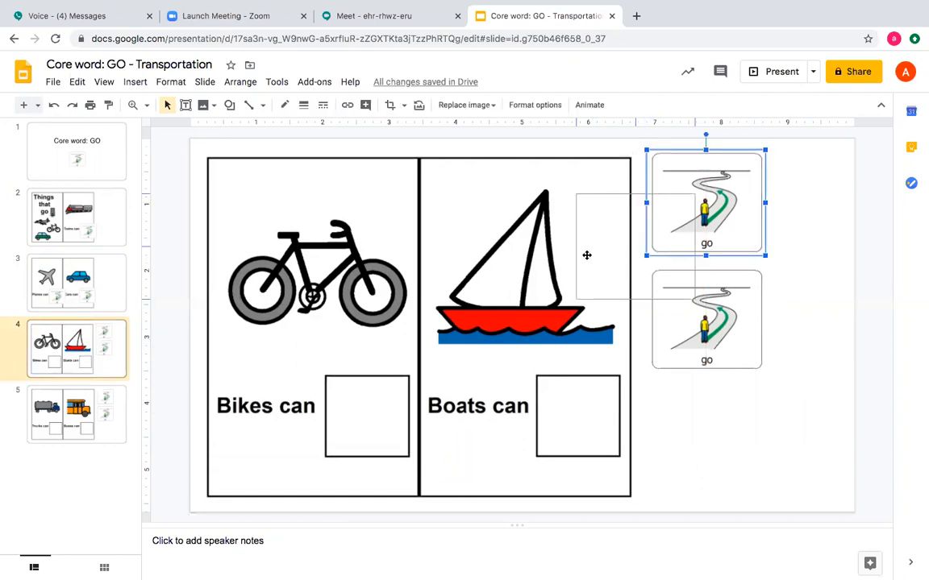
left_click_drag(705, 202, 379, 403)
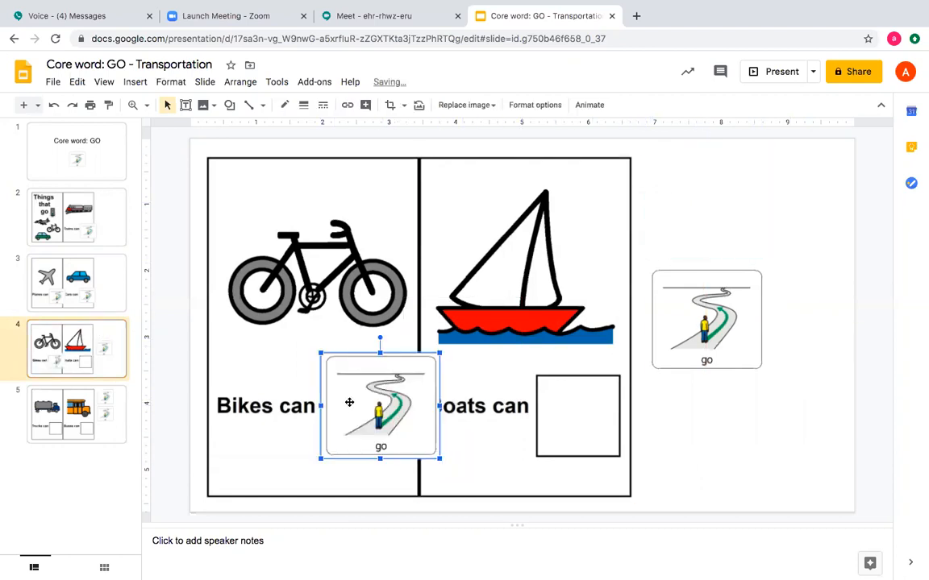
left_click_drag(379, 407, 365, 407)
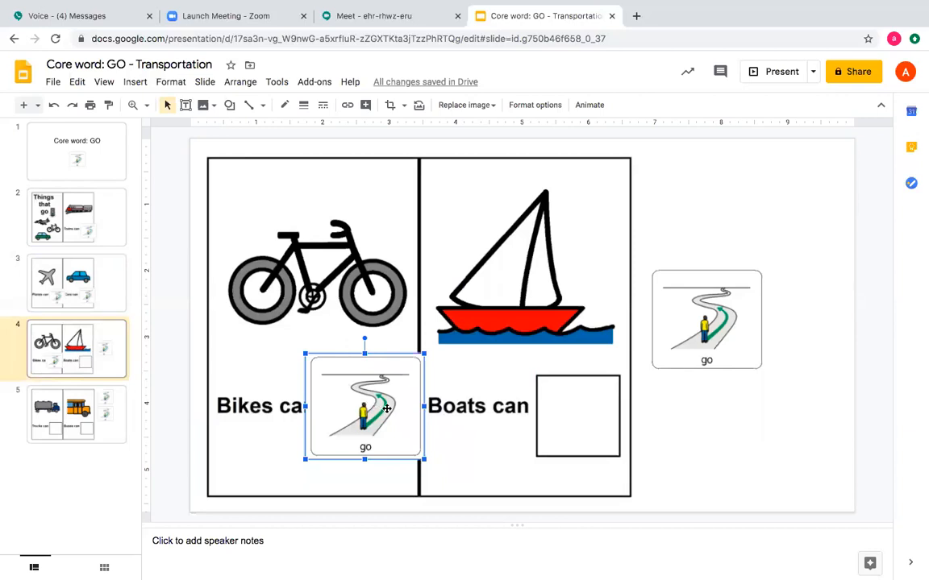
mouse_move(674, 275)
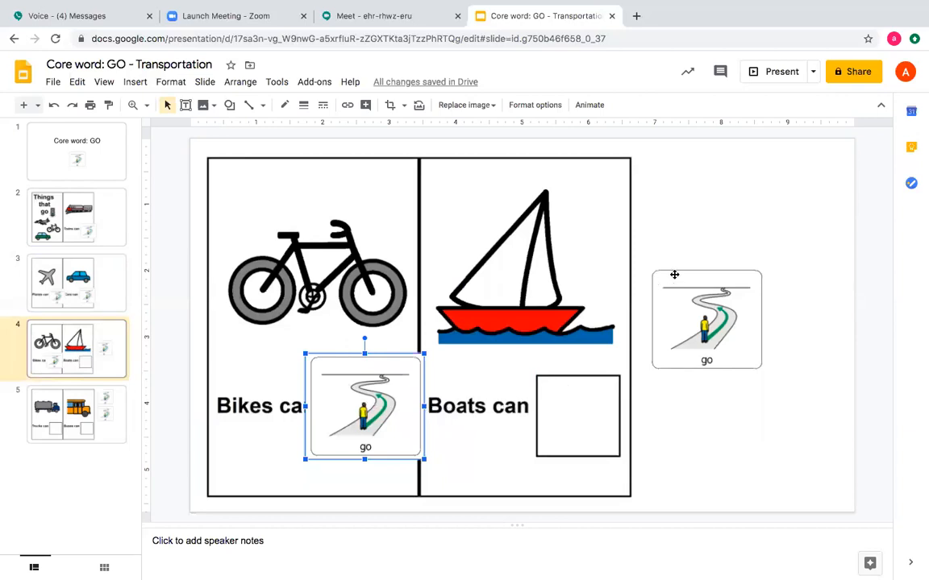
left_click(707, 318)
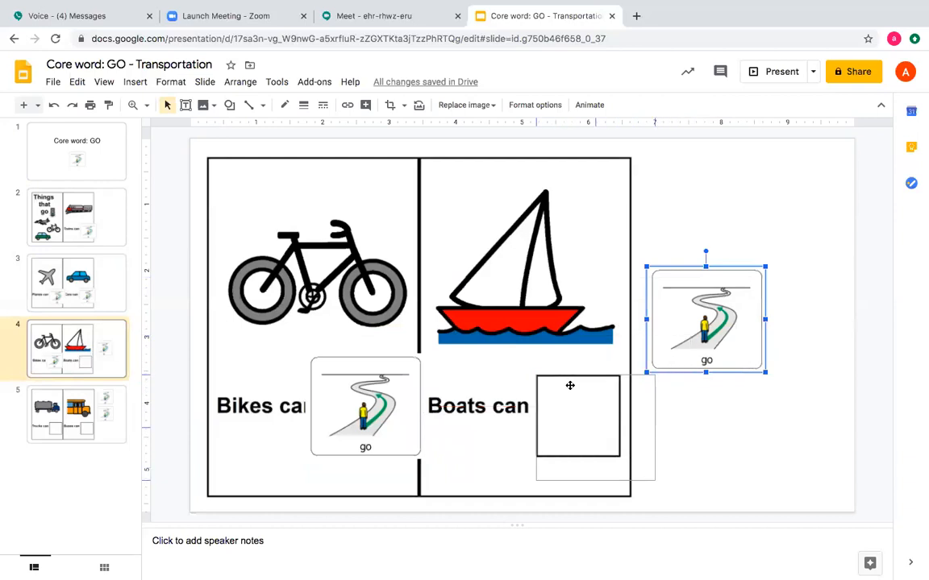
left_click_drag(706, 318, 589, 421)
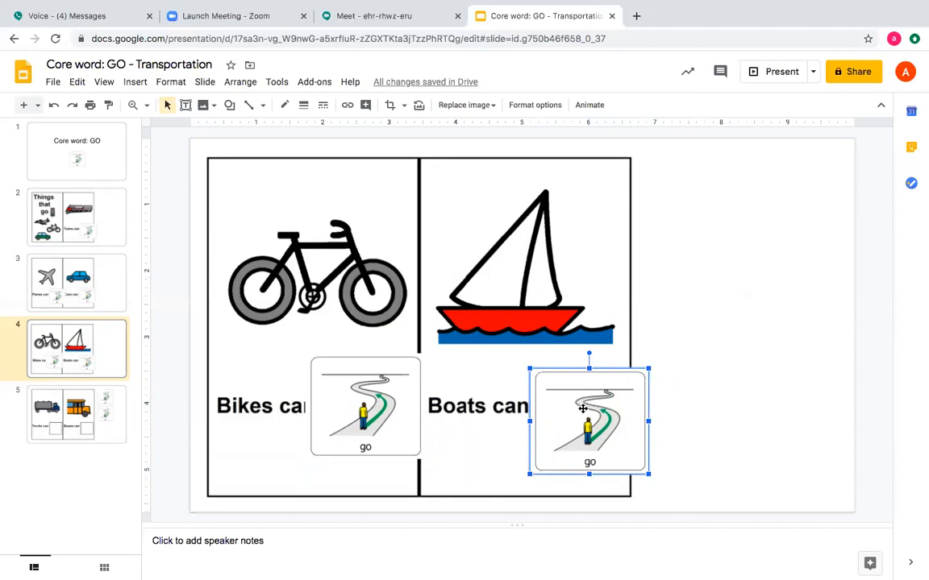
mouse_move(511, 288)
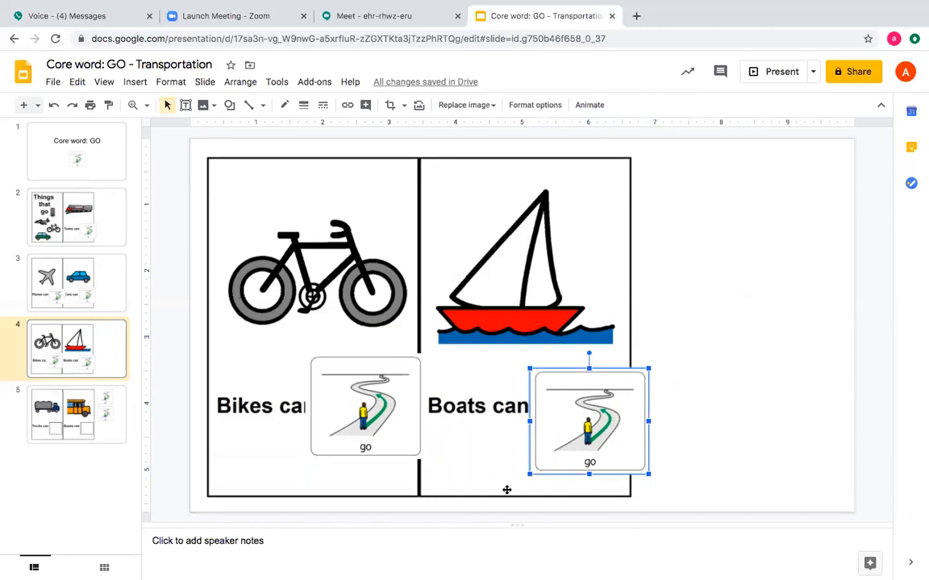
mouse_move(455, 512)
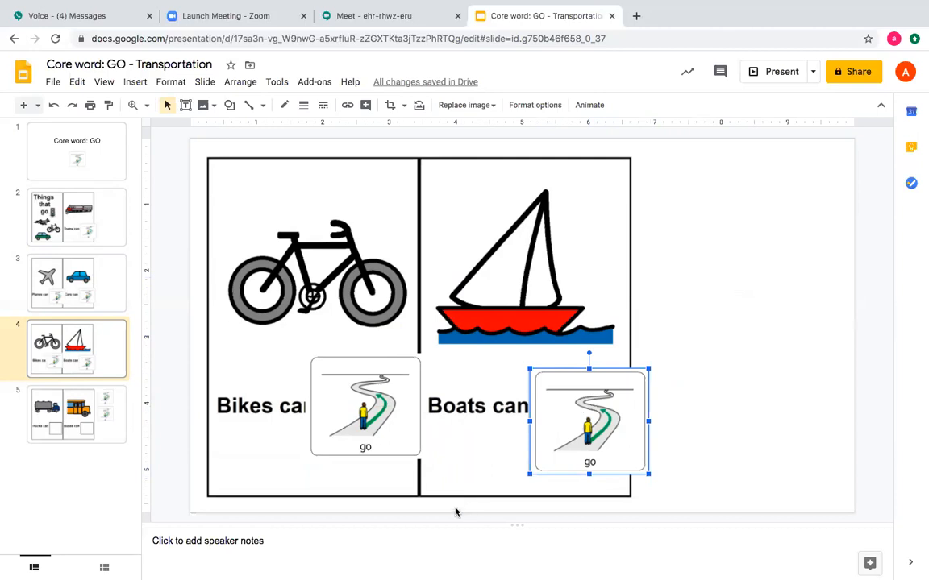
mouse_move(332, 387)
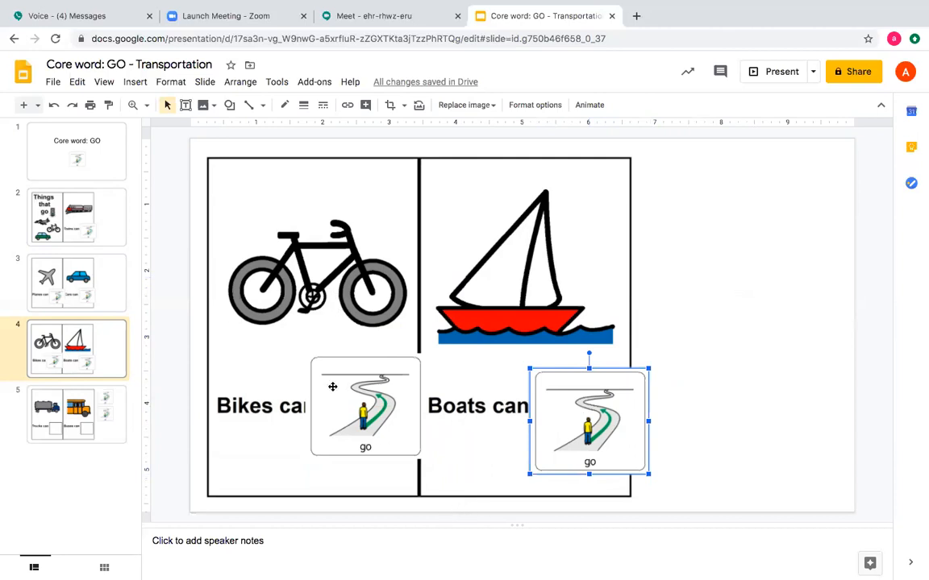
mouse_move(607, 456)
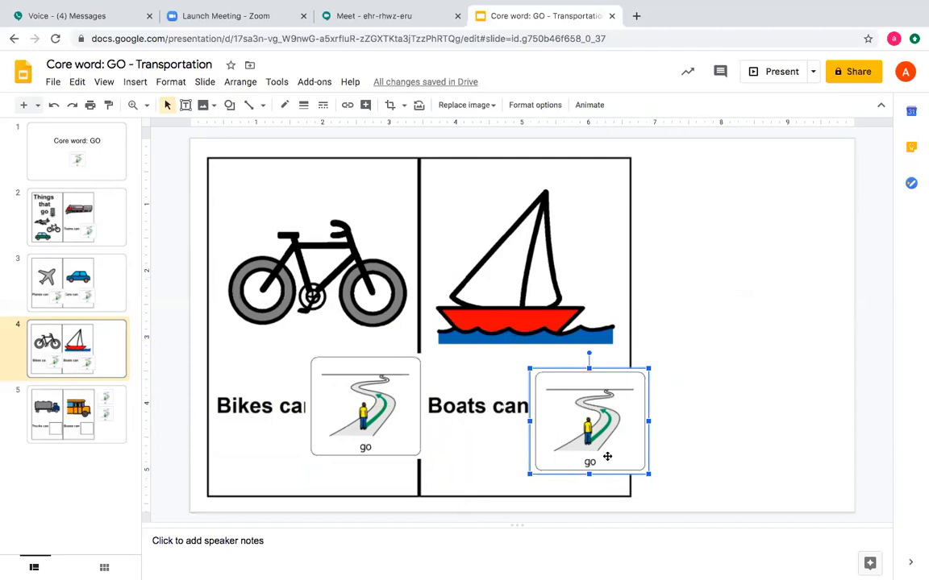
left_click(77, 413)
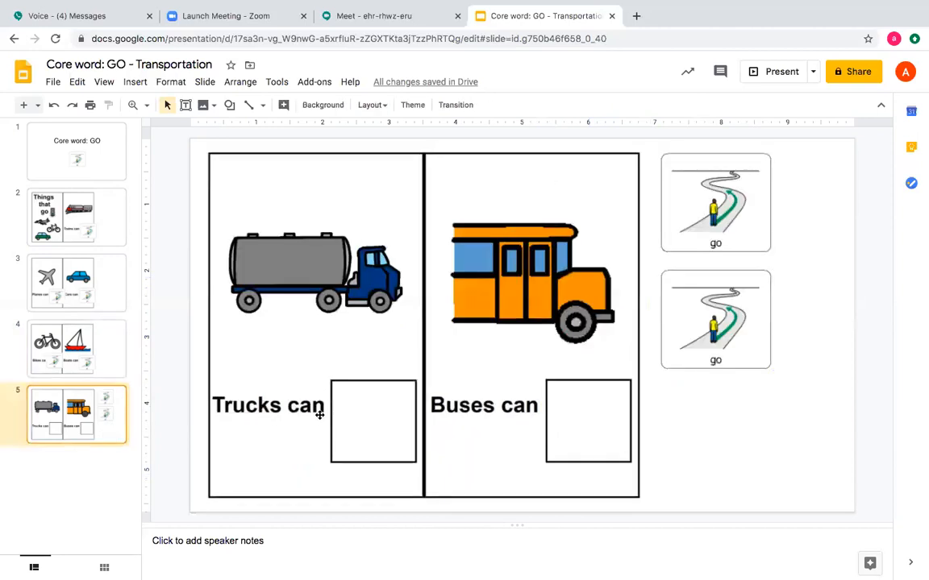
Drag the upper go card onto 'Trucks can' and the lower onto 'Buses can'.
left_click(715, 202)
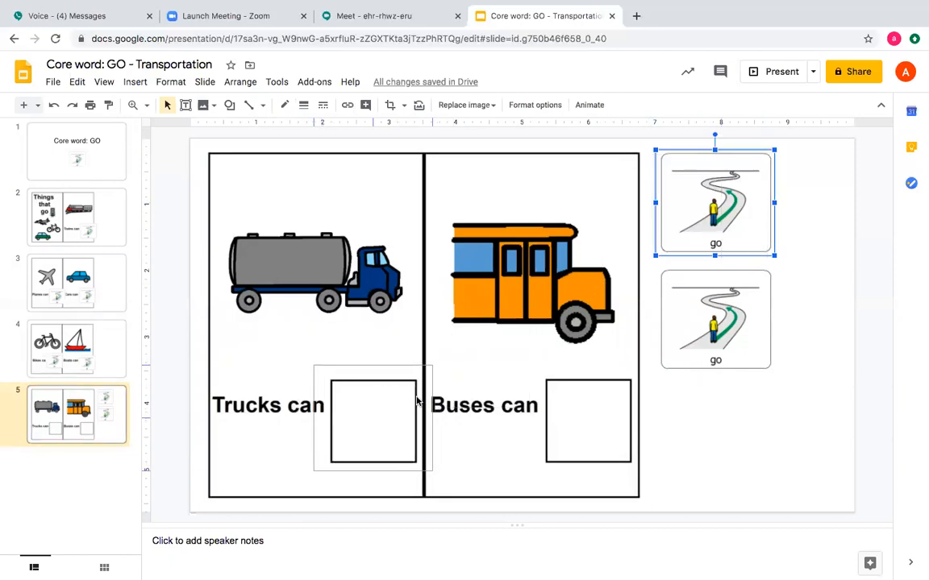
left_click_drag(715, 201, 344, 468)
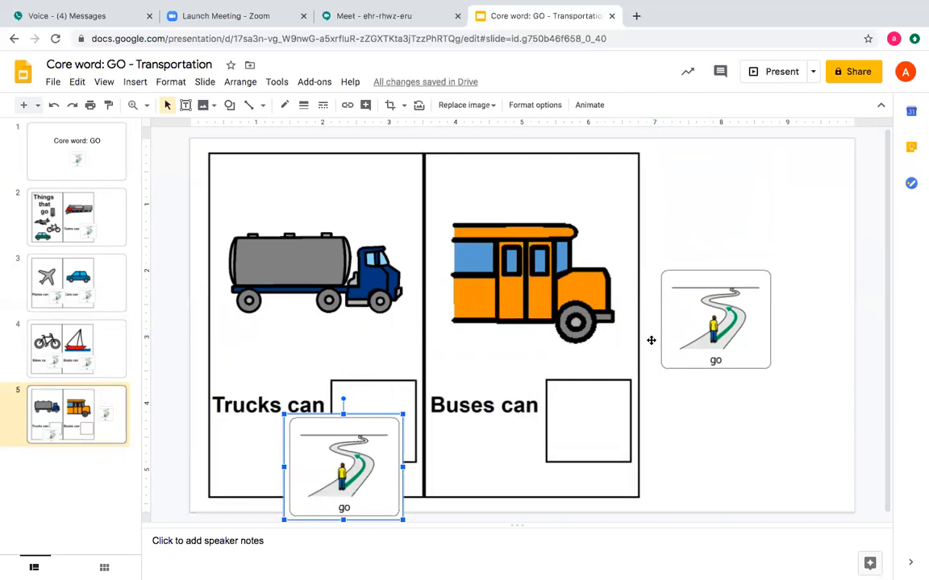
left_click(715, 320)
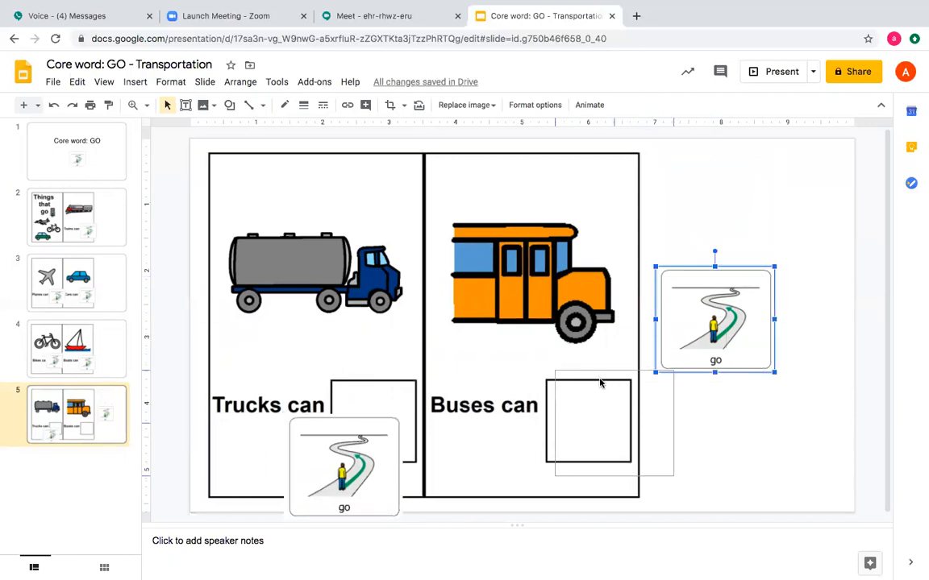
left_click_drag(715, 318, 600, 433)
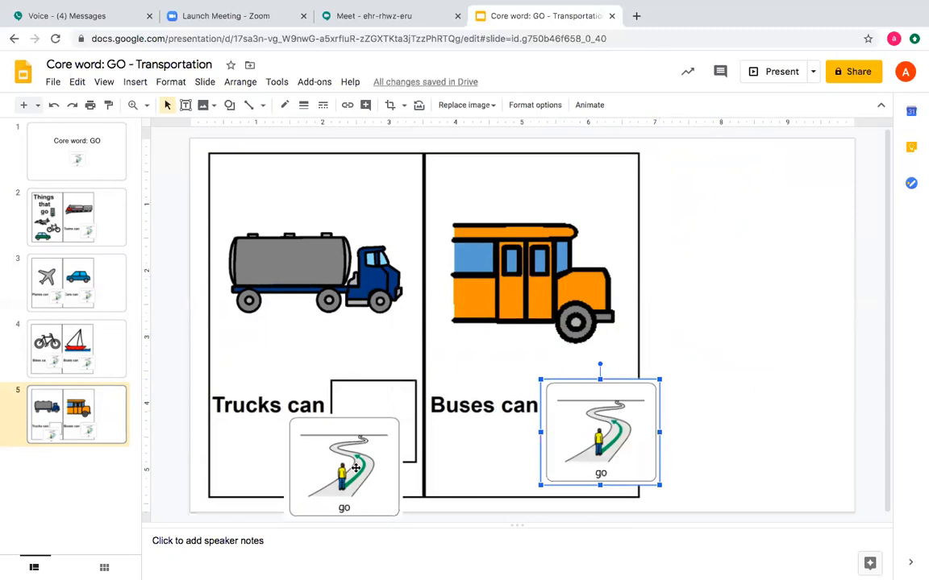
mouse_move(635, 453)
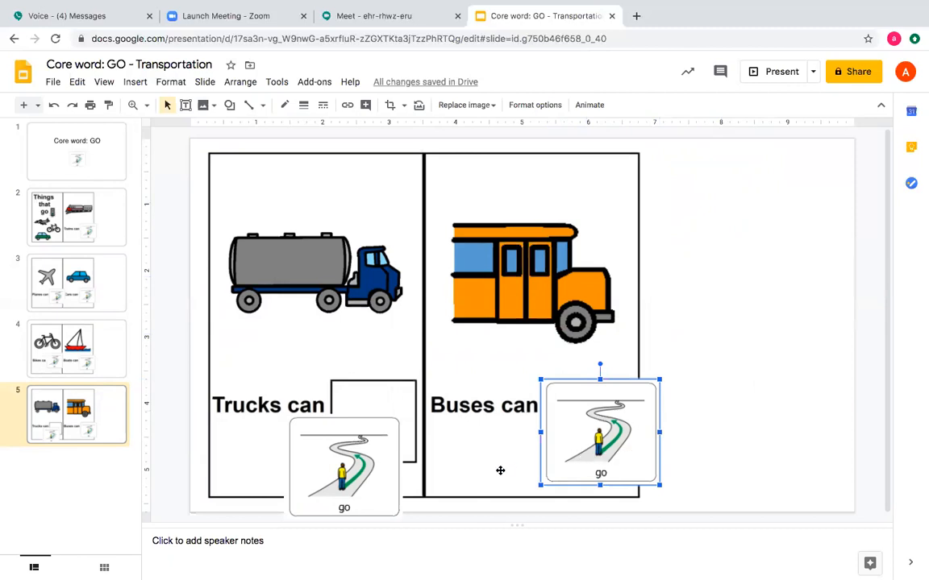
mouse_move(261, 268)
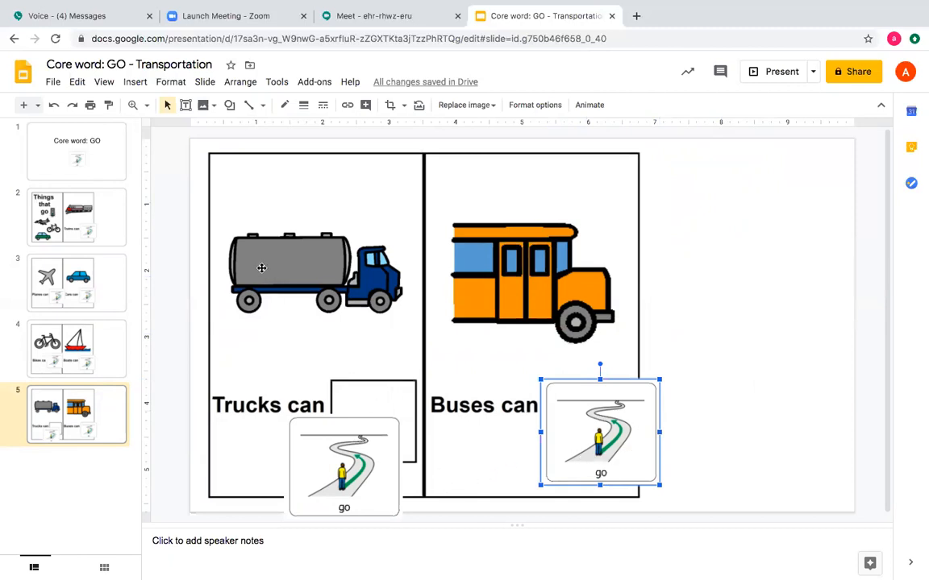
mouse_move(407, 518)
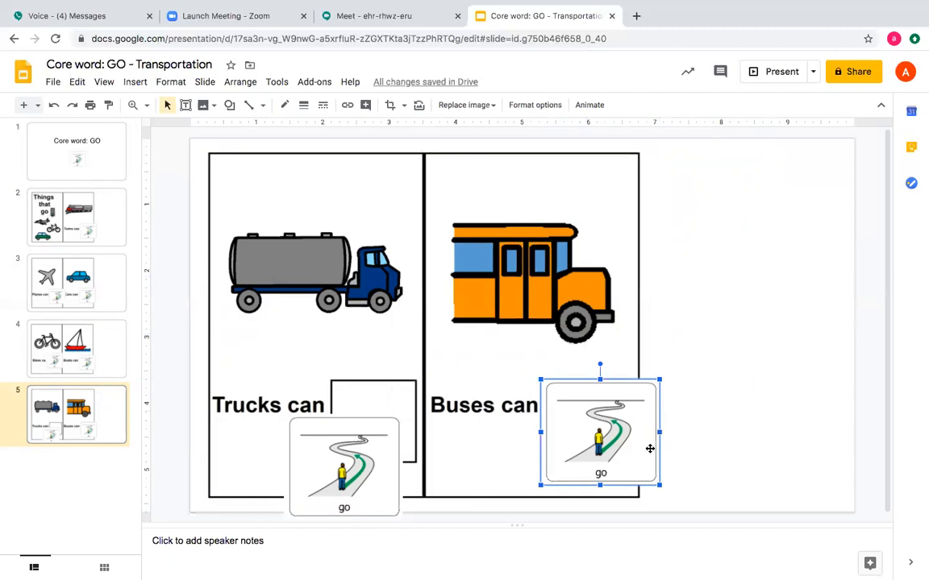
mouse_move(613, 7)
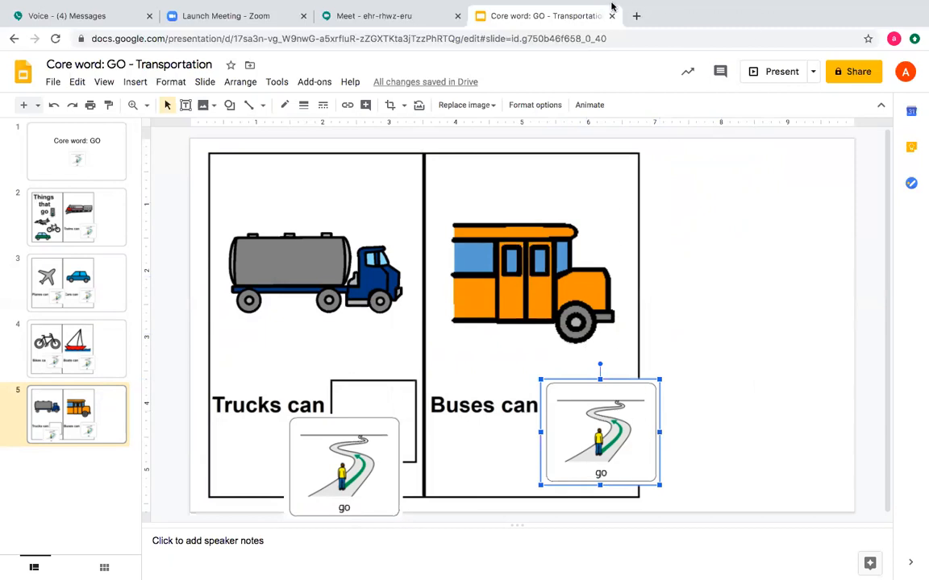